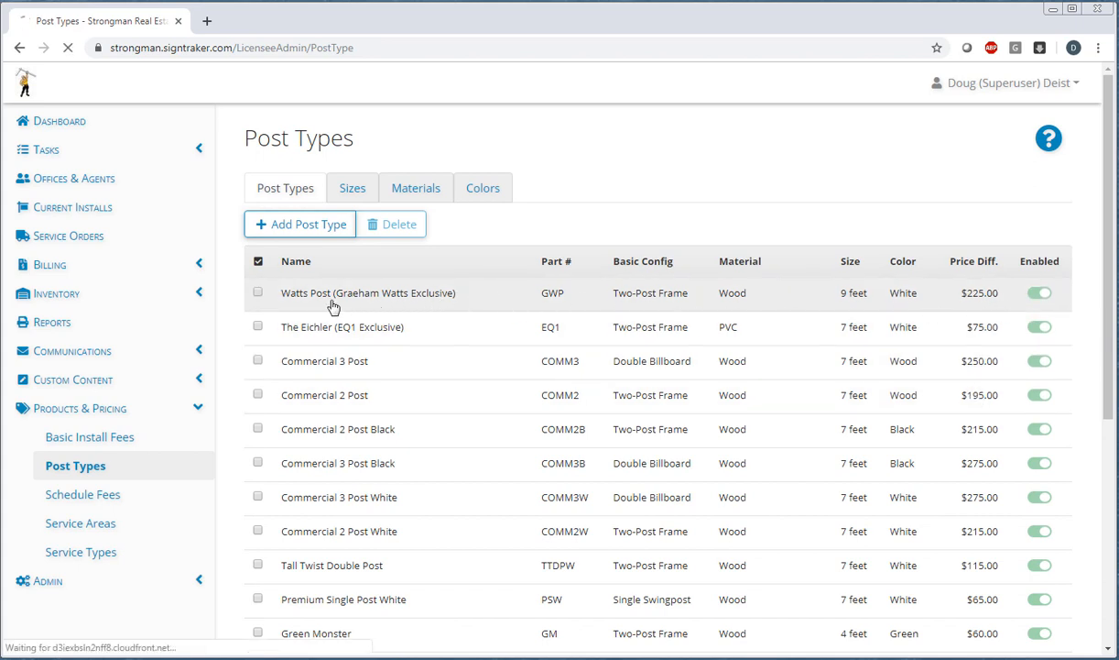
# Open the Watts Post post type for editing and keep Max Bottom Riders at 1
pyautogui.click(369, 294)
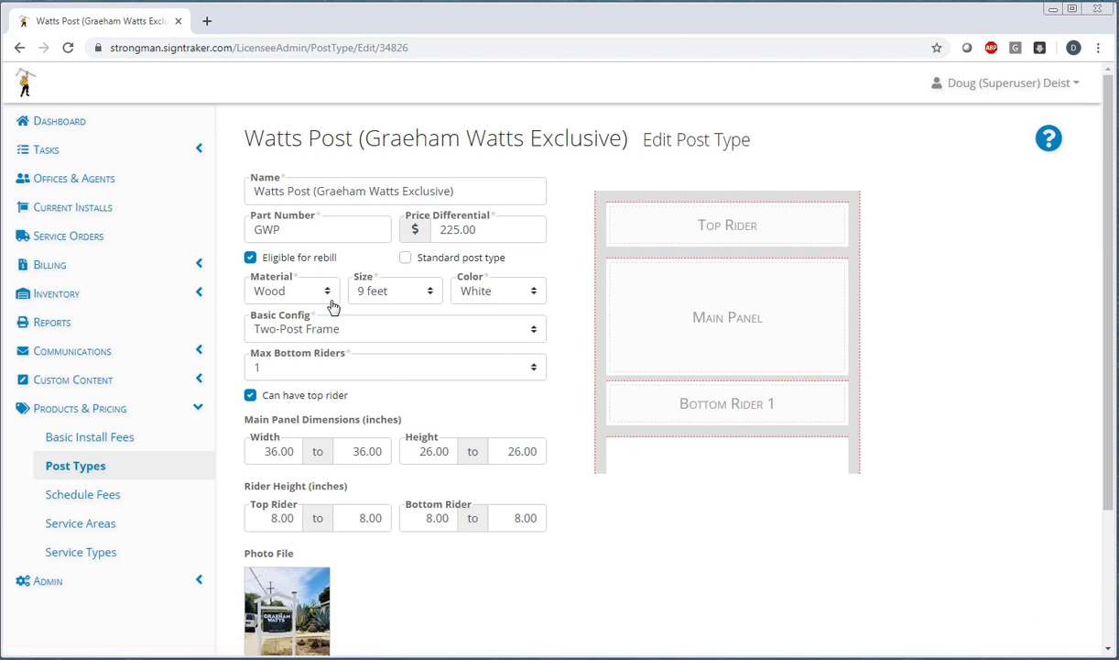
pyautogui.moveTo(1105, 282)
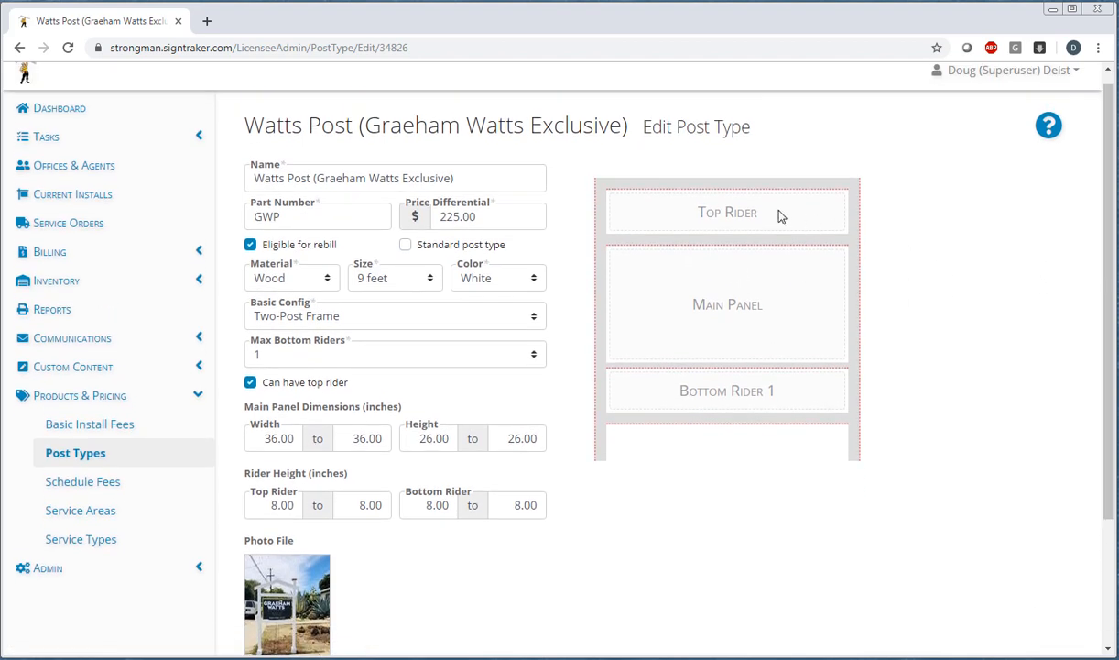
pyautogui.moveTo(733, 412)
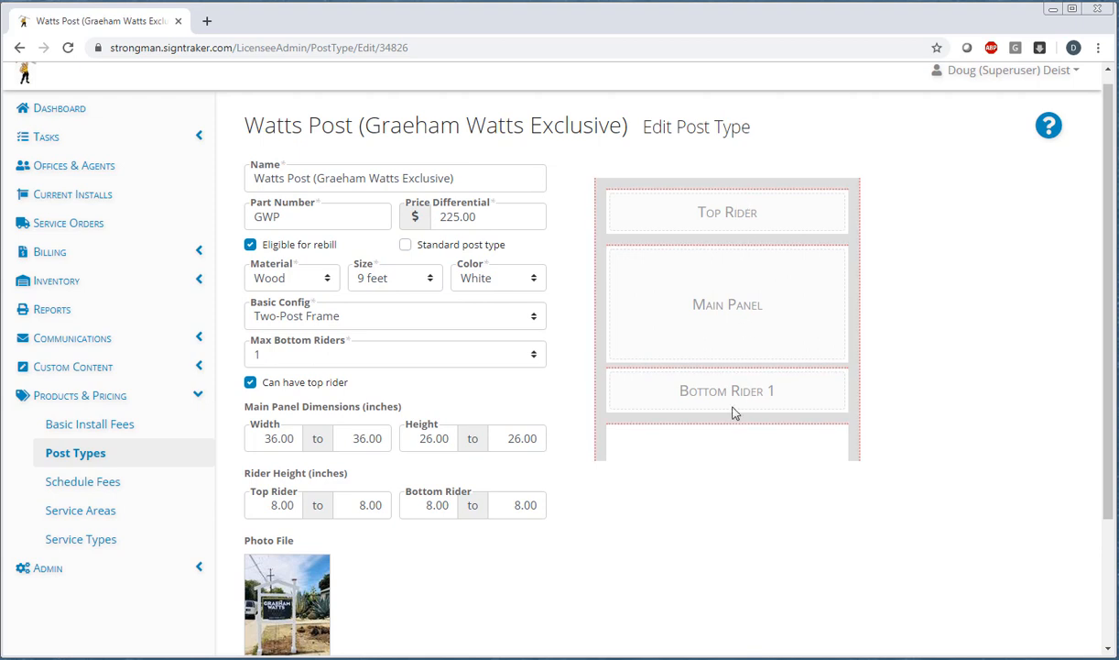
pyautogui.click(394, 353)
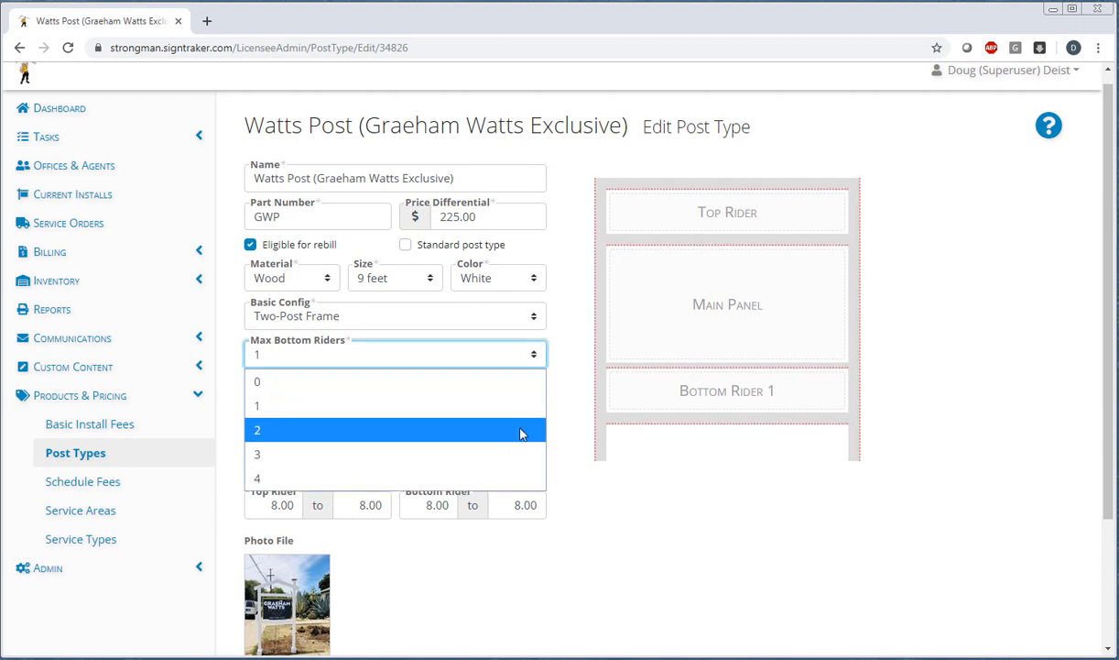
pyautogui.click(257, 429)
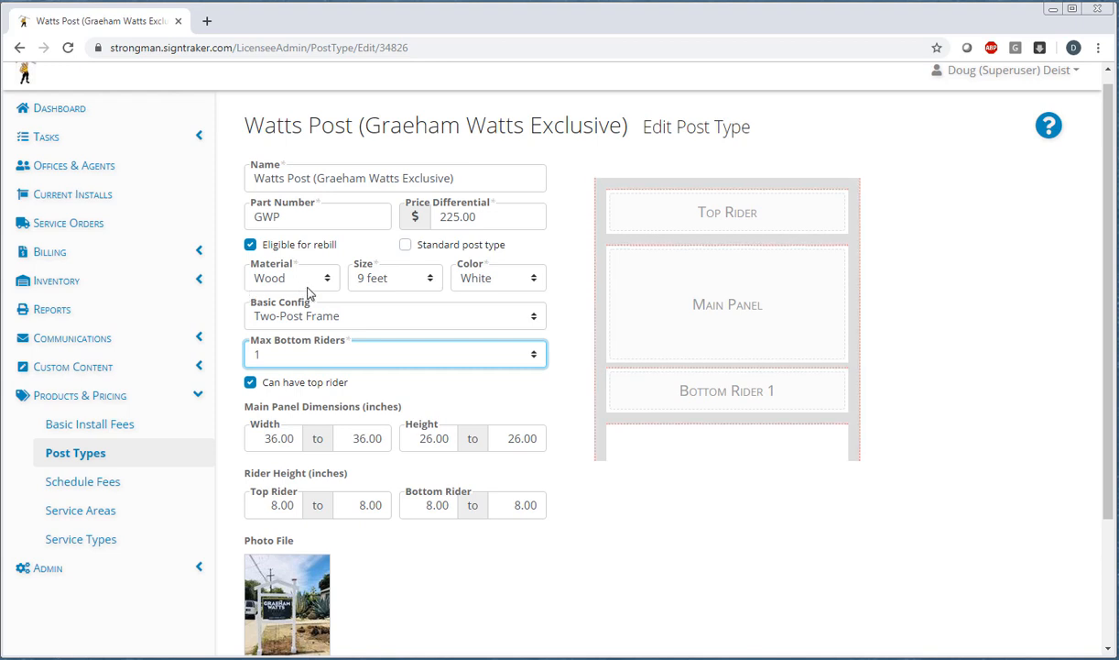
pyautogui.click(488, 216)
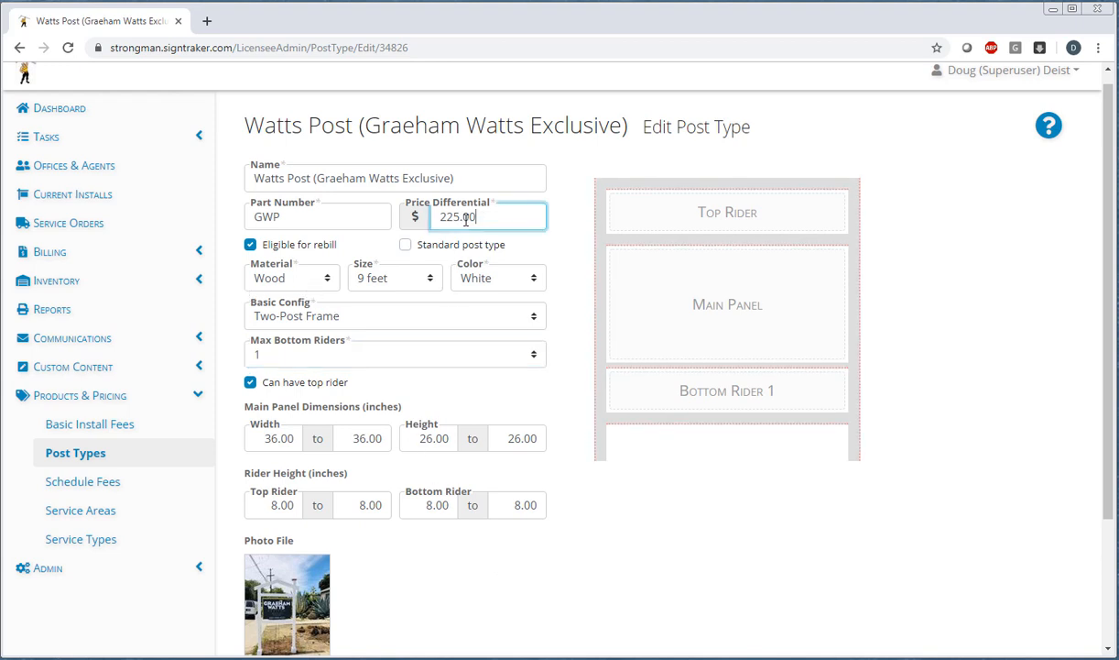
pyautogui.tripleClick(468, 217)
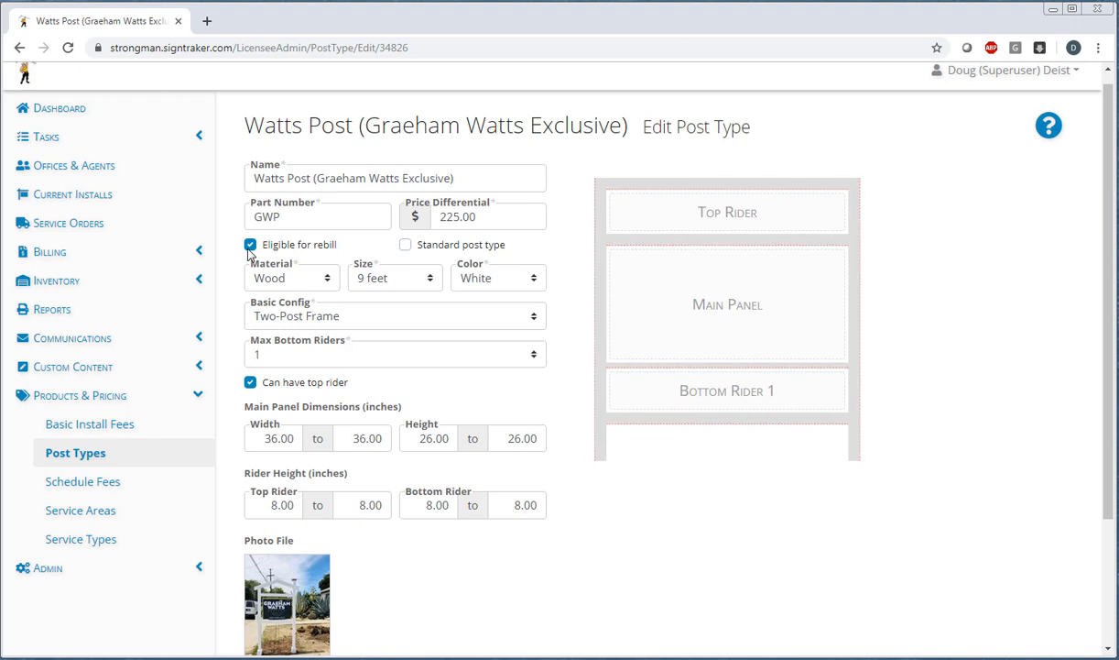
pyautogui.scroll(-3)
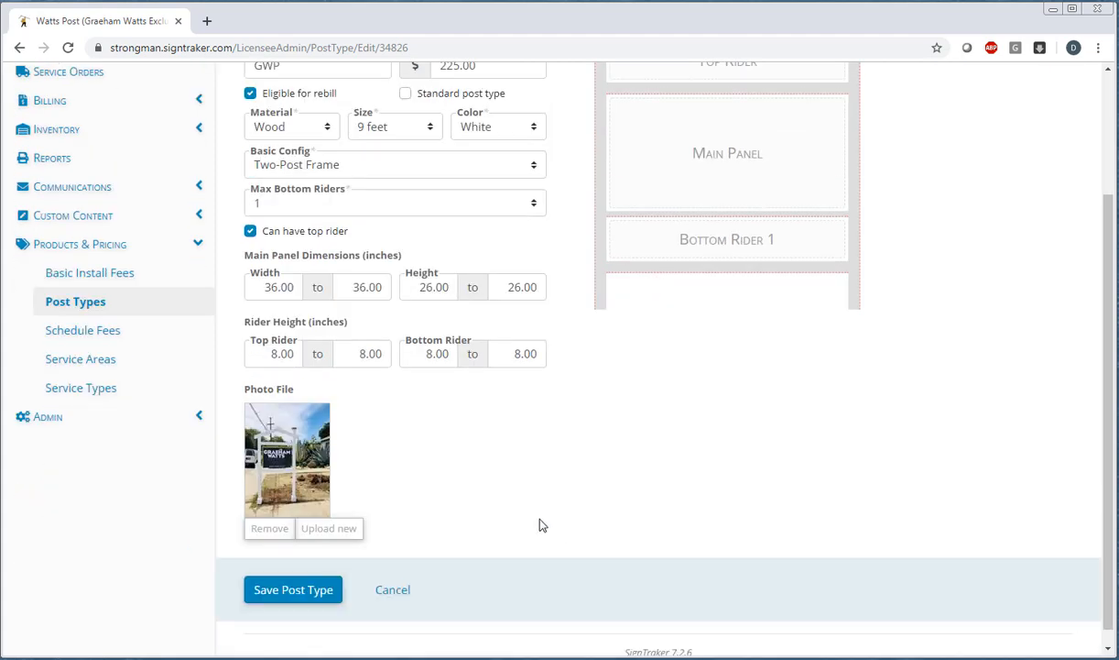
pyautogui.moveTo(297, 466)
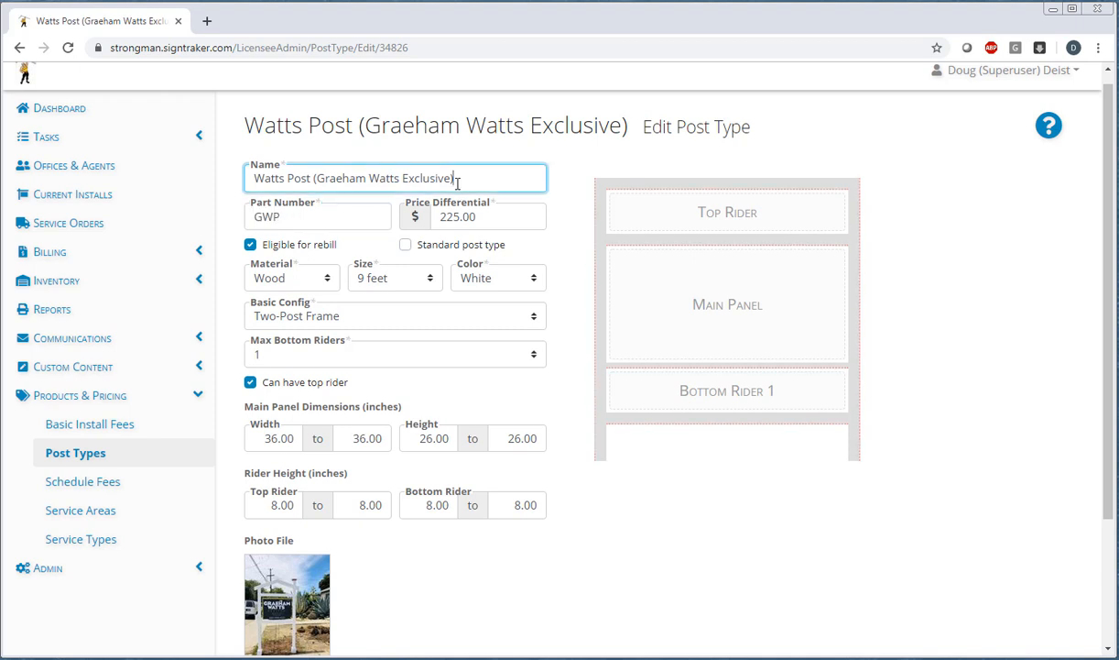
pyautogui.click(488, 216)
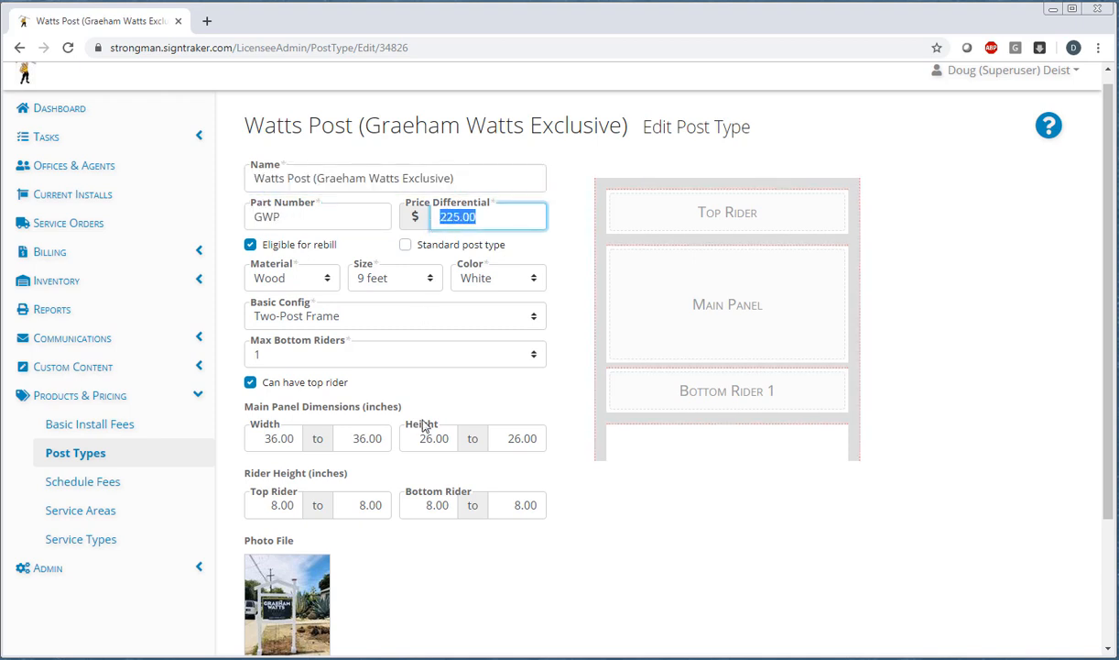
pyautogui.moveTo(608, 572)
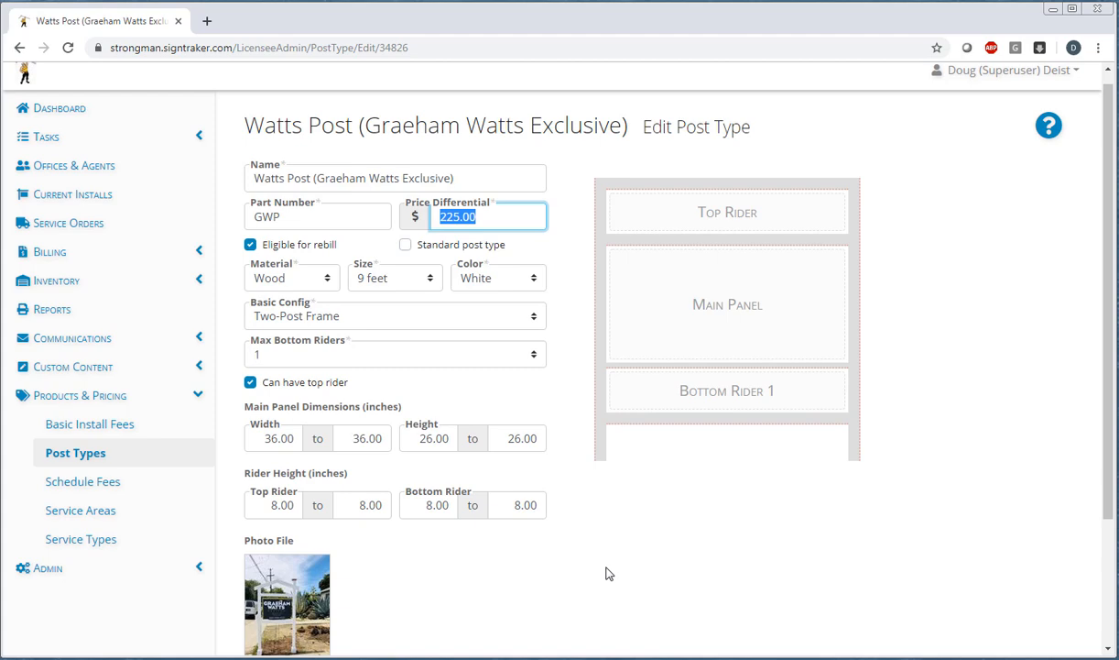
pyautogui.moveTo(585, 532)
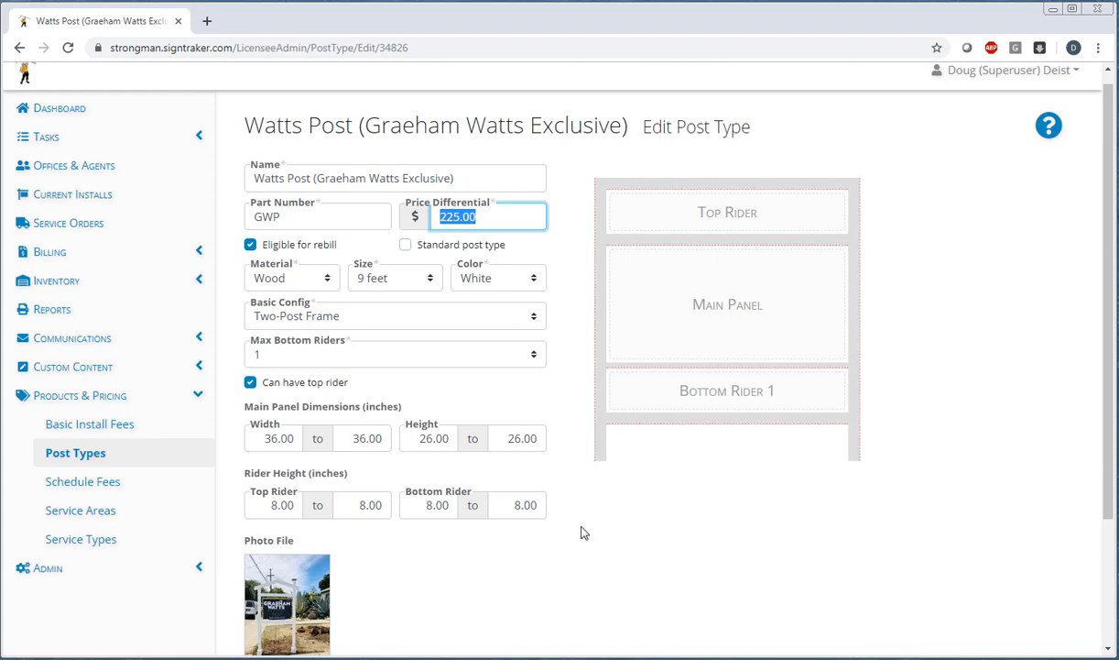
pyautogui.moveTo(74, 165)
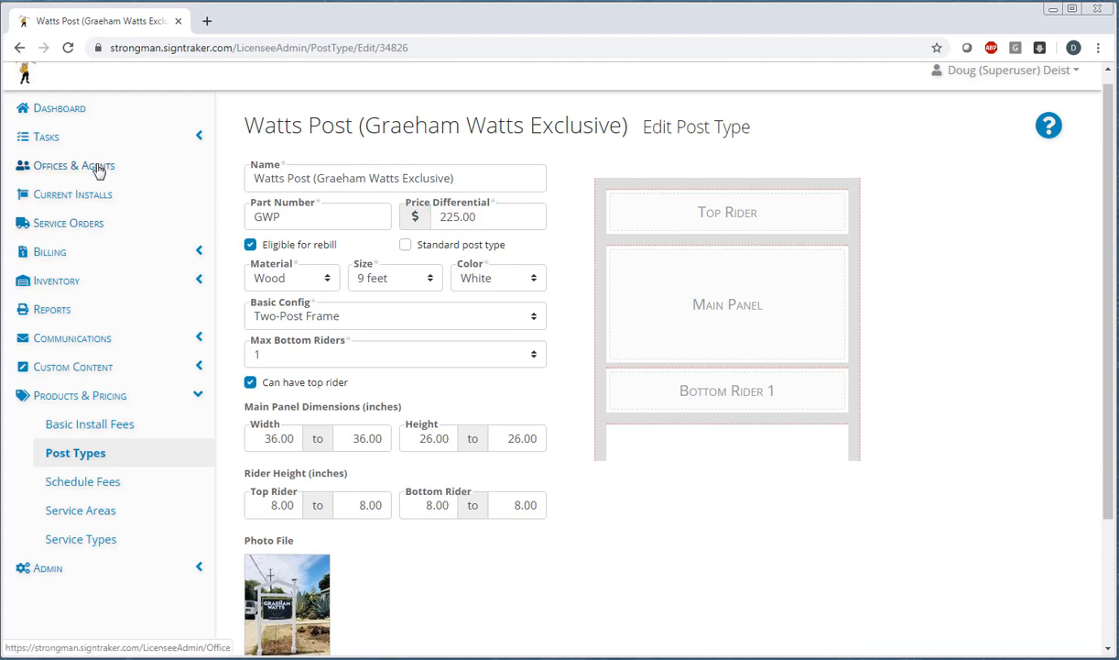
# Filter Offices & Agents by name 'menlo' and select Intero - Menlo Park
pyautogui.click(73, 165)
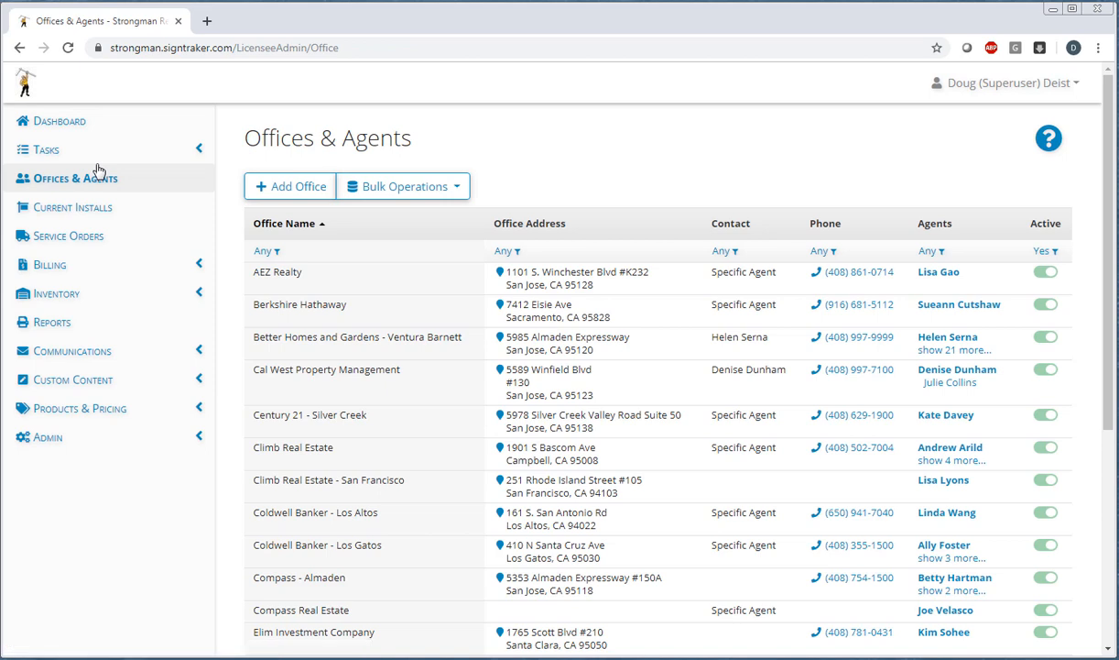
pyautogui.click(264, 249)
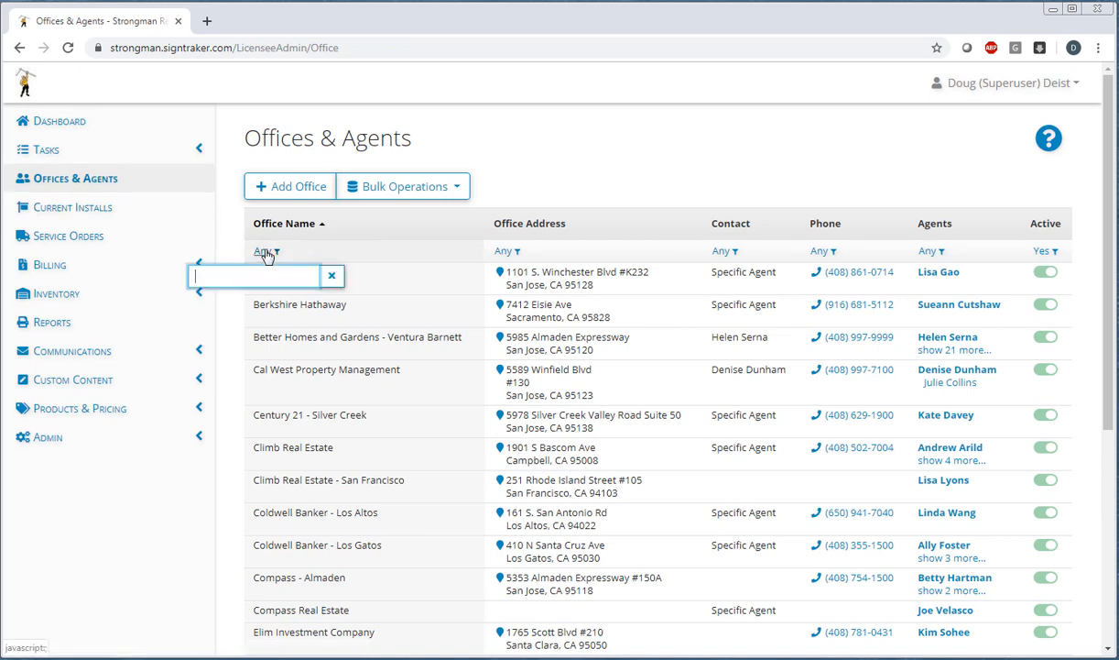
pyautogui.write('menlo')
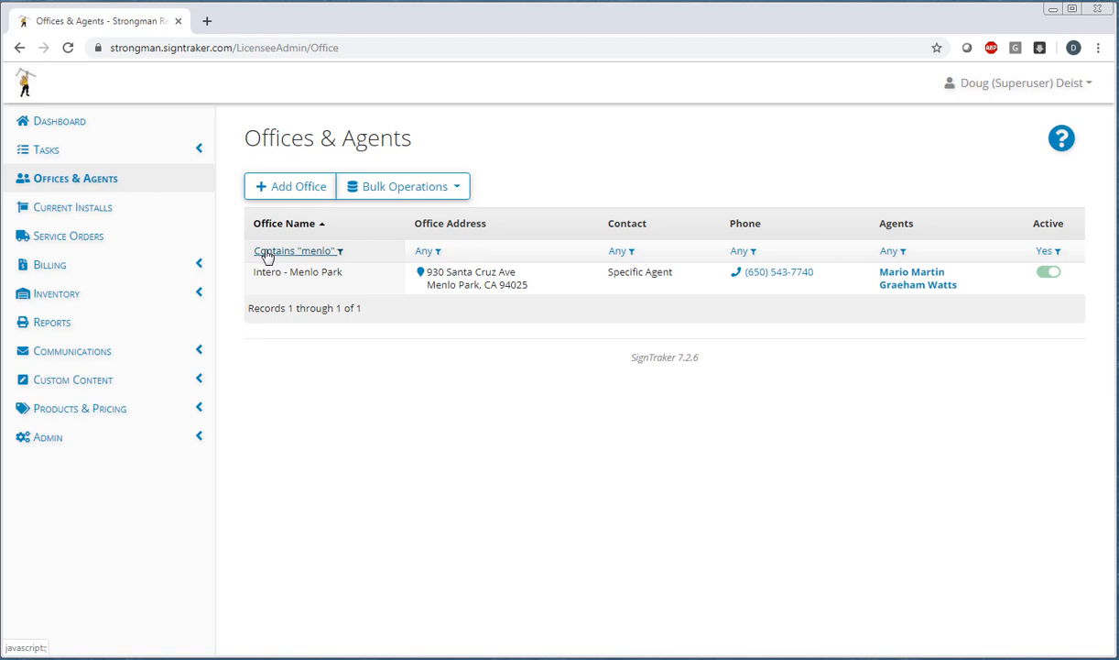
pyautogui.click(296, 271)
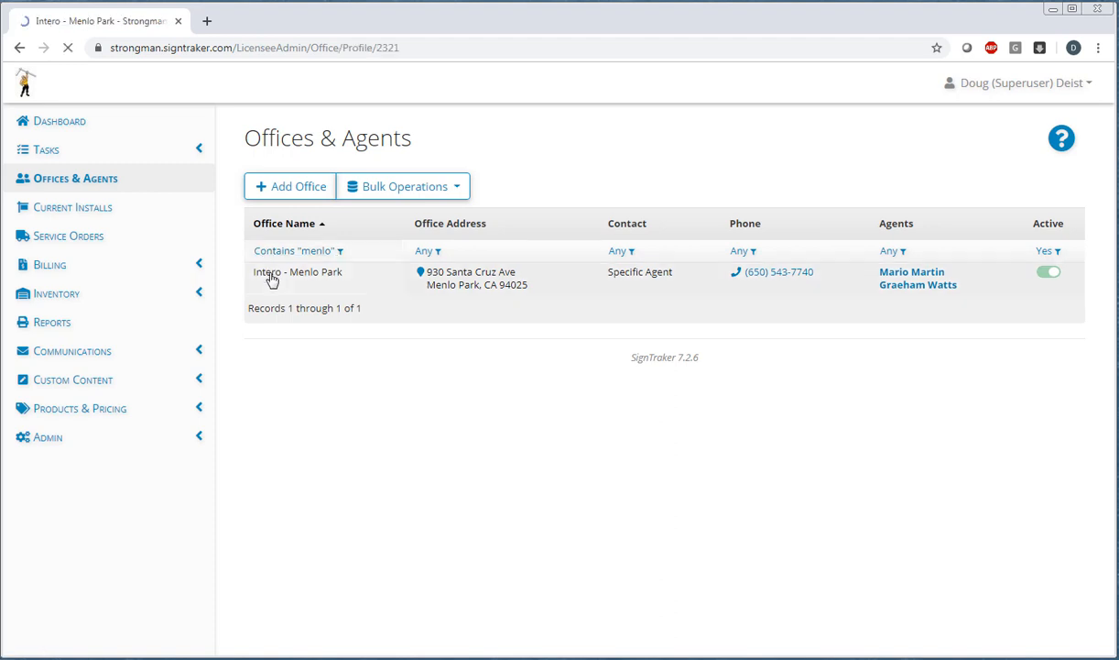
# Open the Intero - Menlo Park office profile and start editing its details
pyautogui.click(297, 271)
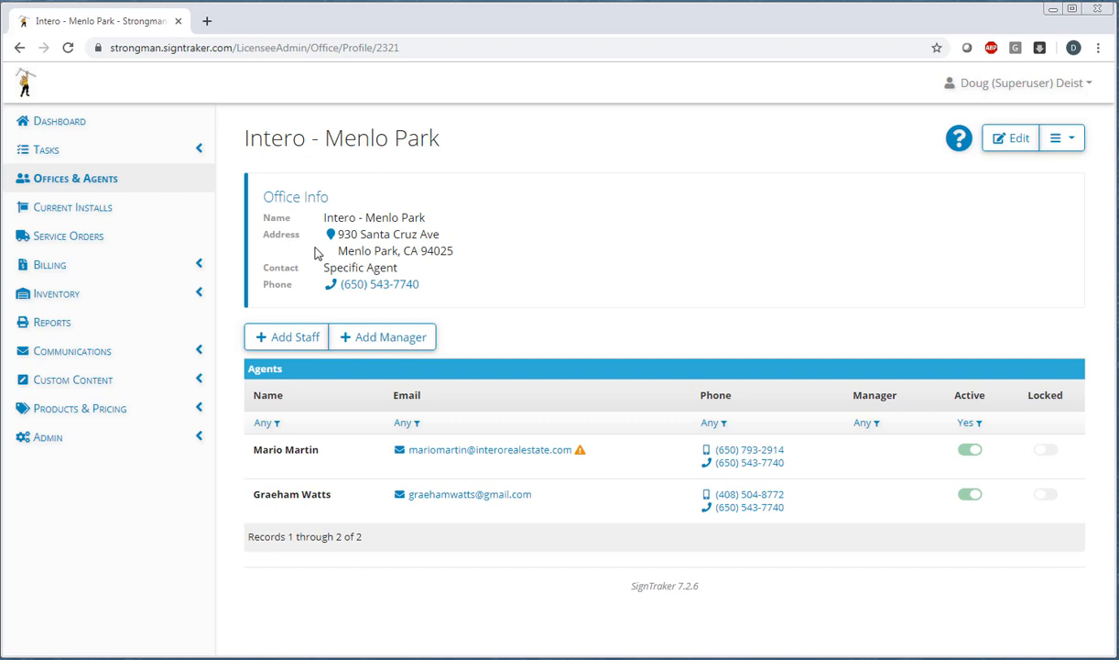
pyautogui.click(1012, 140)
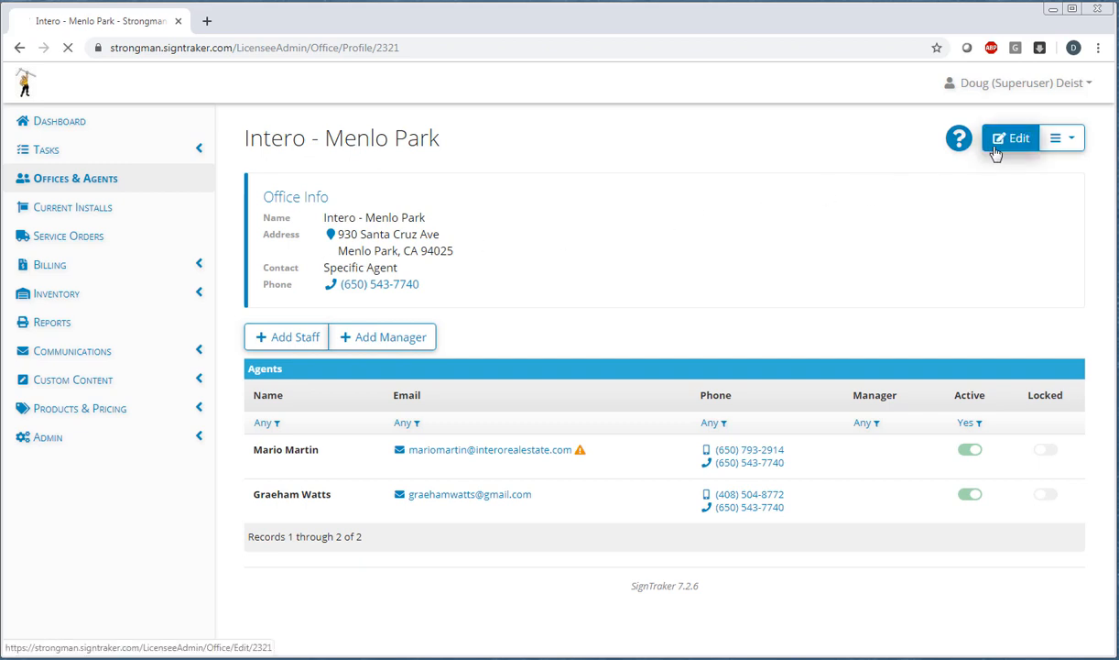
pyautogui.click(1011, 140)
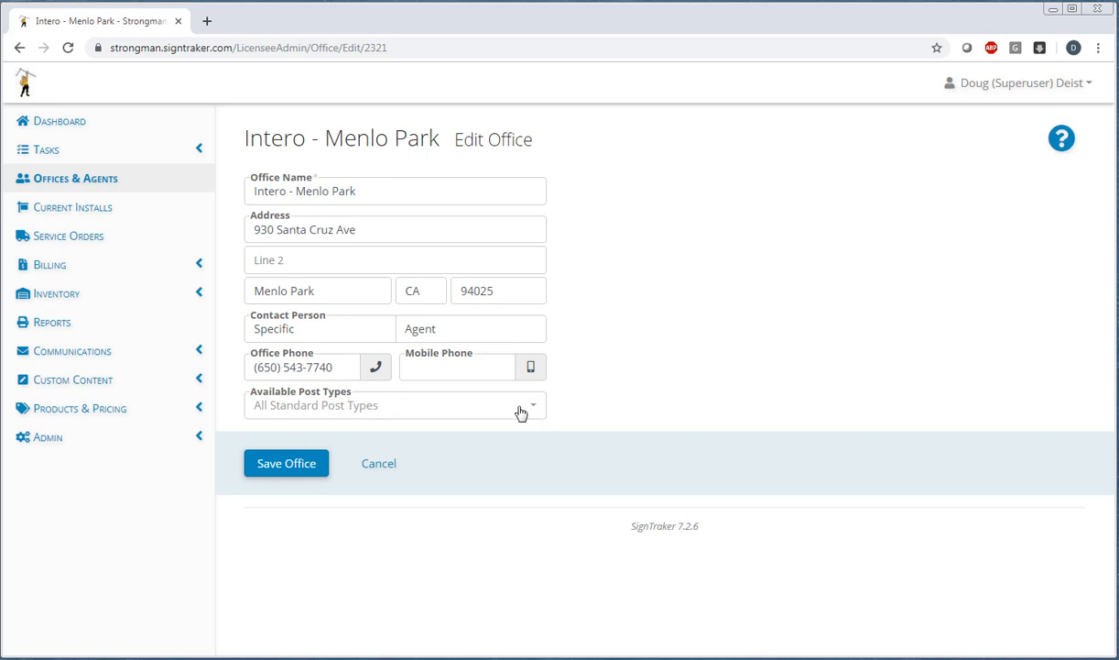
# Set Available Post Types to only Watts Post (Graeham Watts Exclusive), clearing the standard posts
pyautogui.click(520, 405)
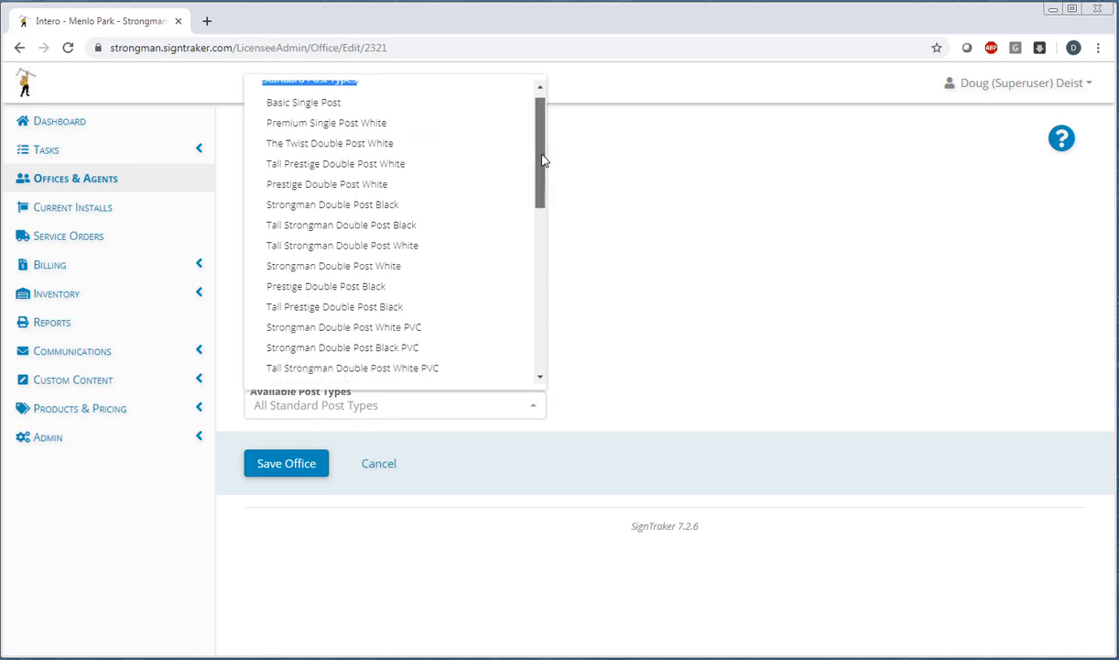
pyautogui.scroll(-3)
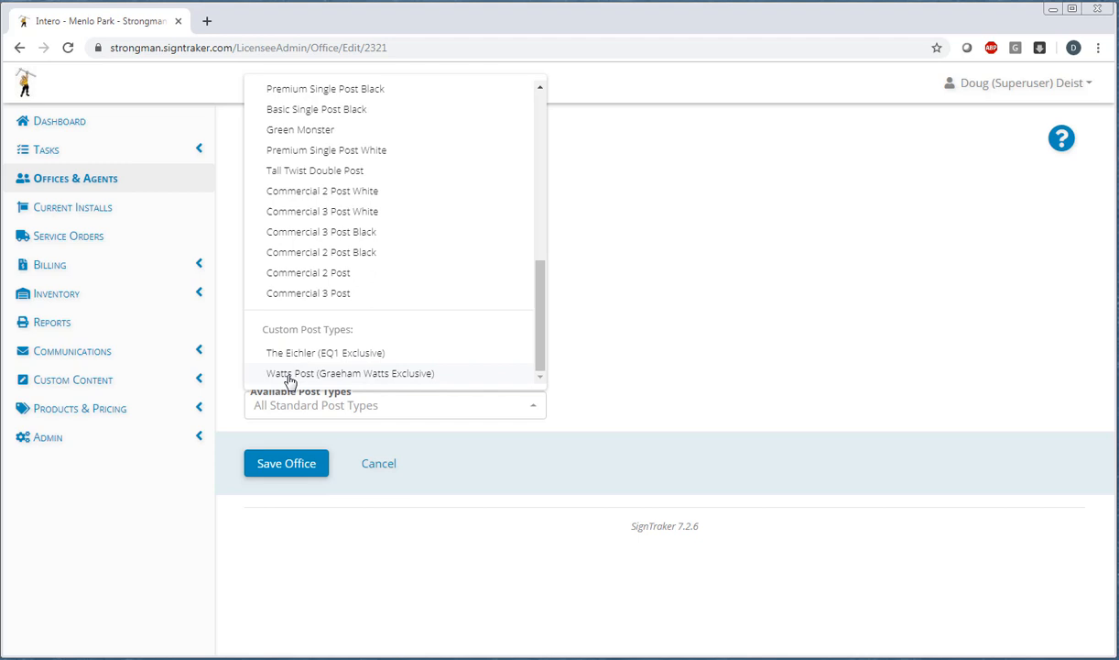
pyautogui.moveTo(510, 389)
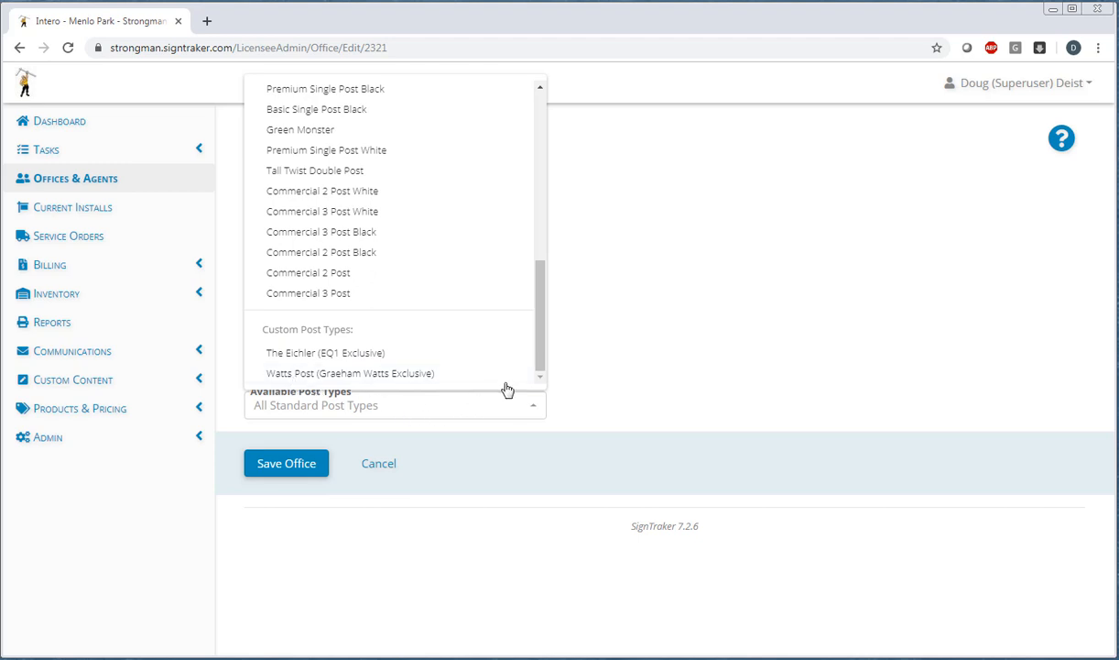
pyautogui.click(350, 374)
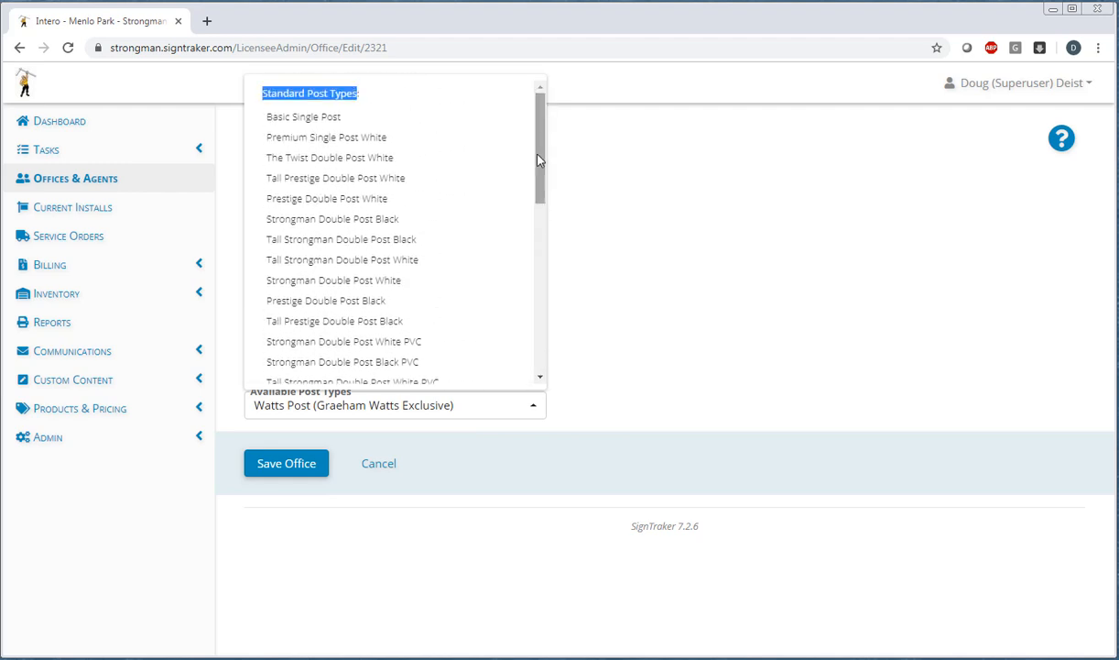
pyautogui.click(326, 136)
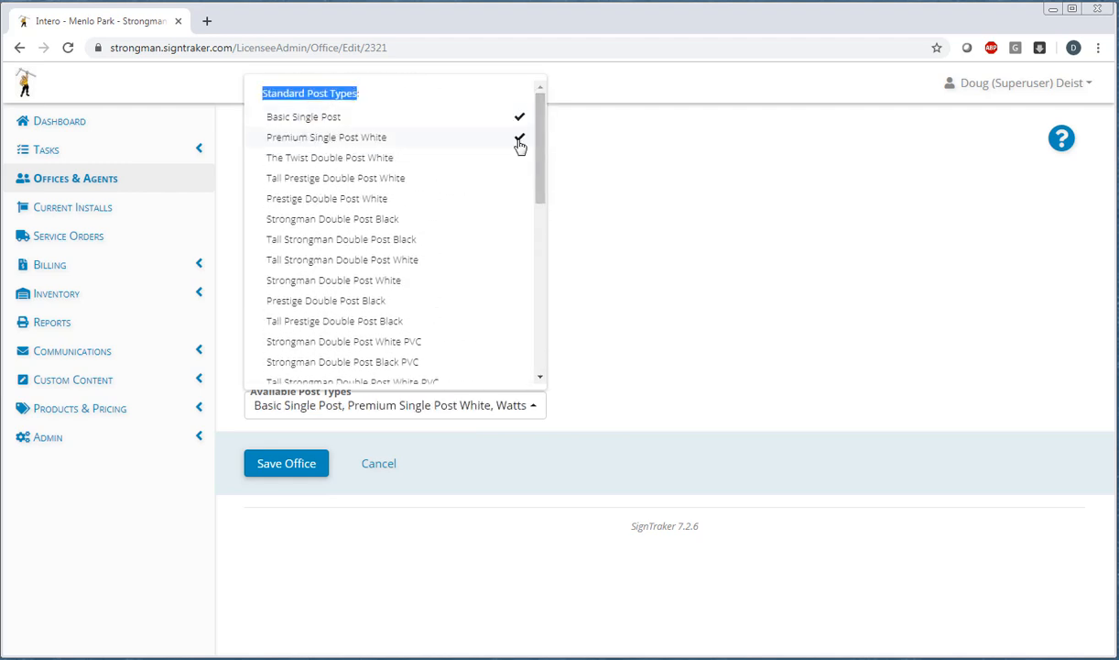
pyautogui.click(326, 136)
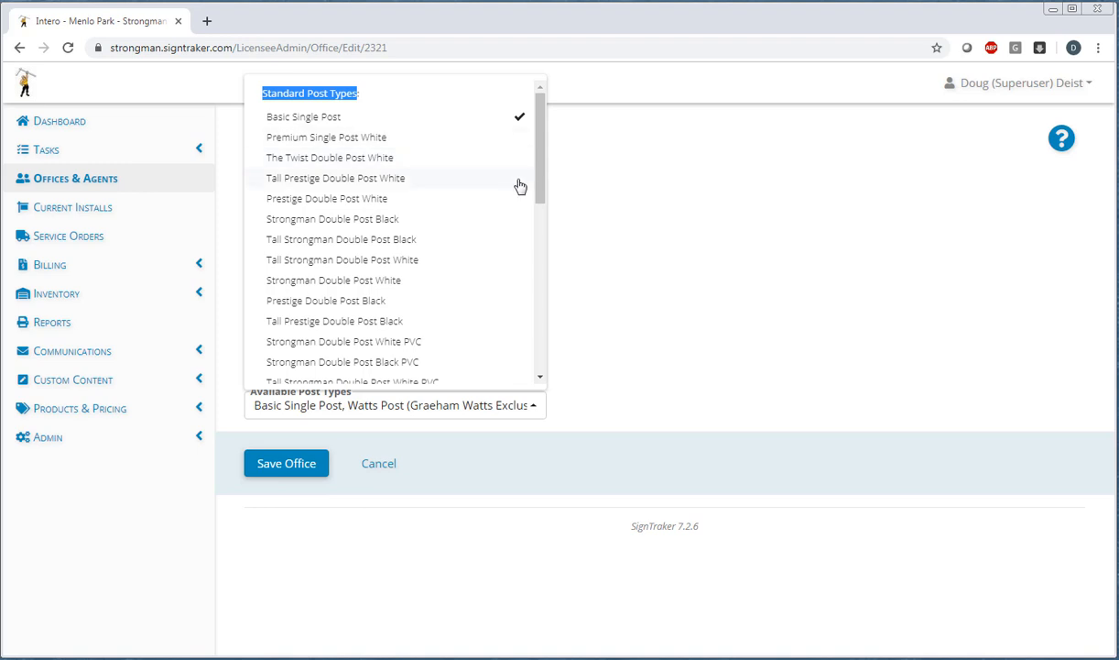
pyautogui.click(304, 118)
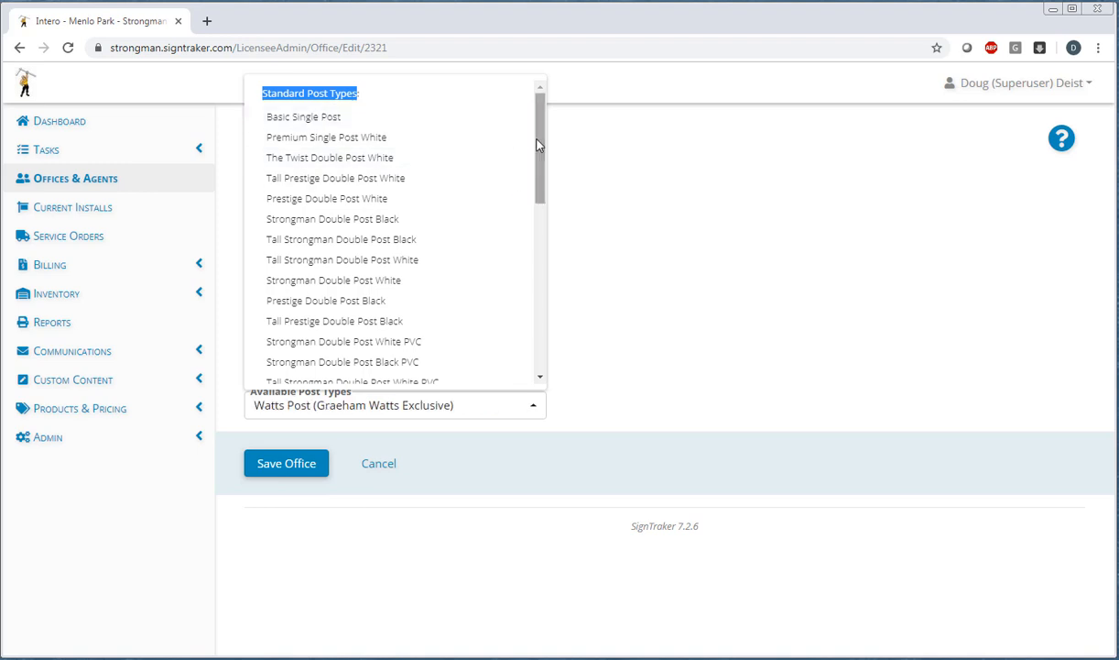
# Save the office with its new post type settings
pyautogui.scroll(-3)
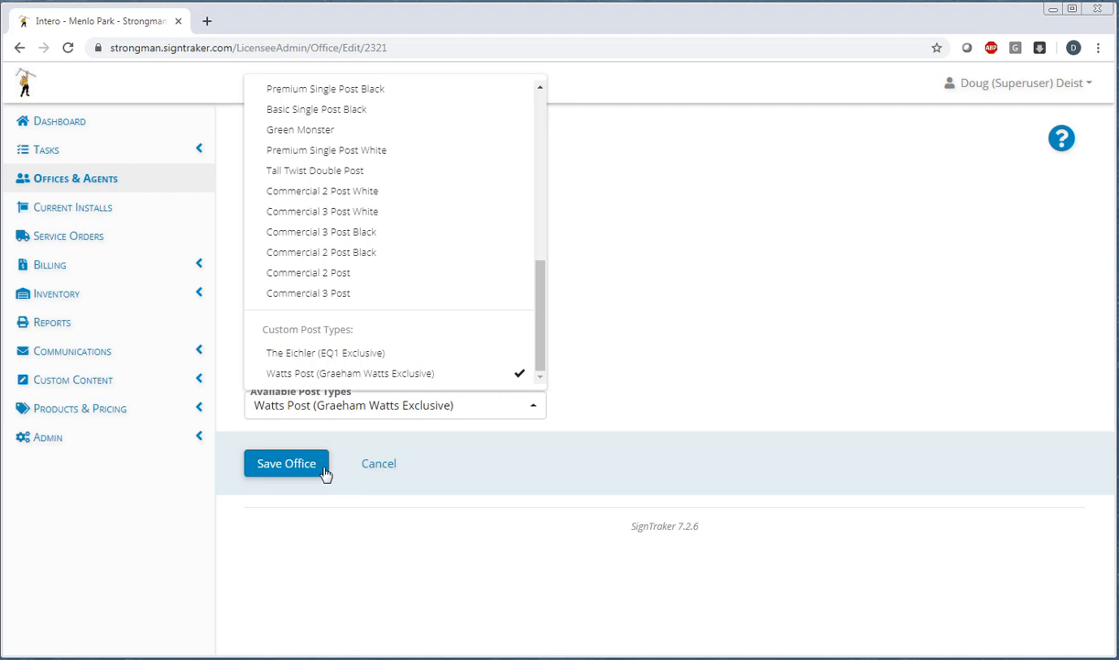
pyautogui.click(286, 462)
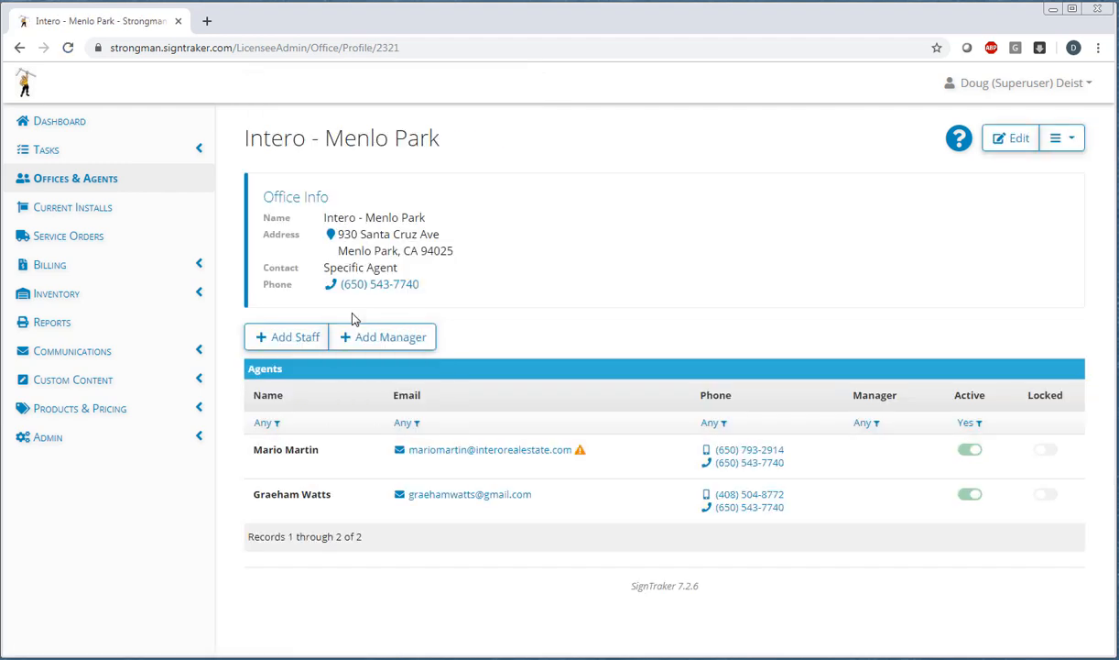
pyautogui.moveTo(429, 240)
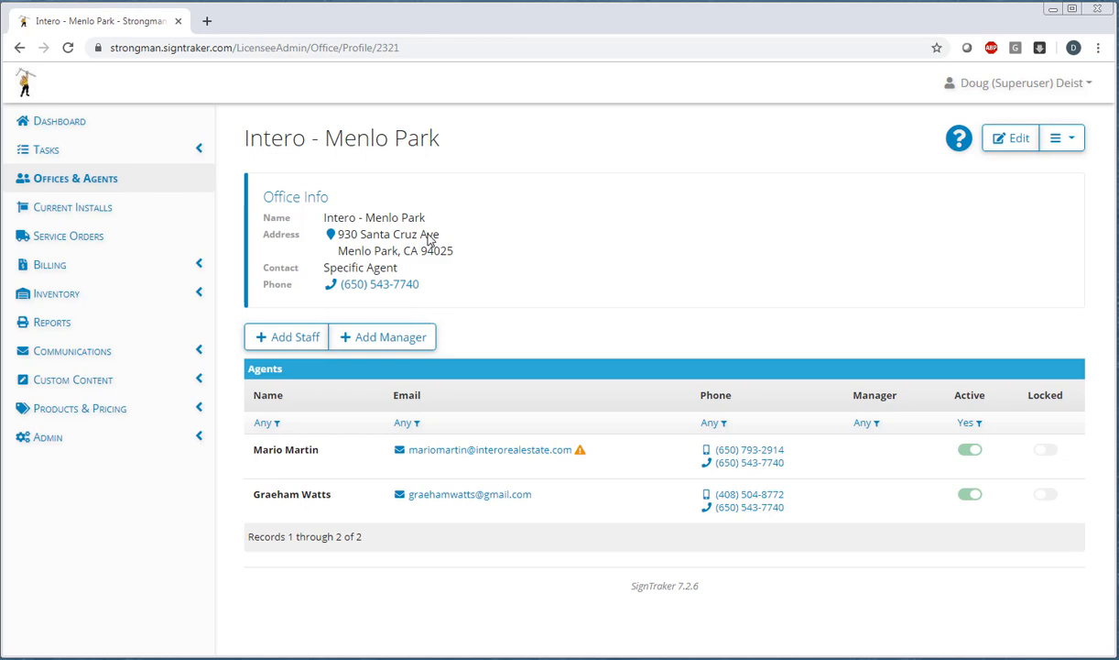